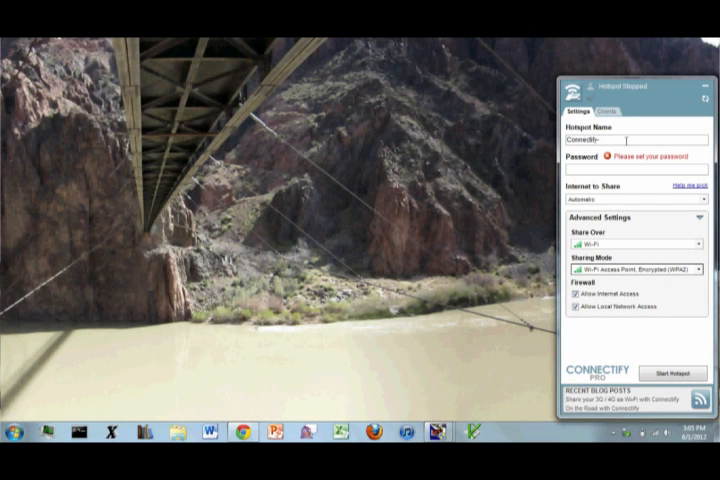
{"action": "type", "text": "alex"}
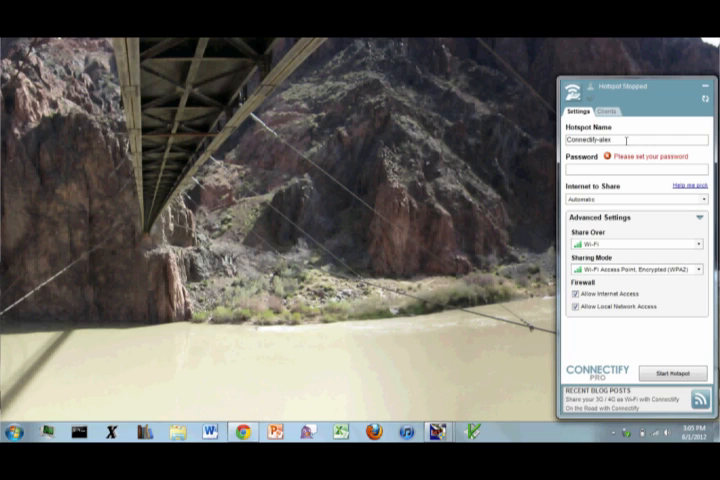
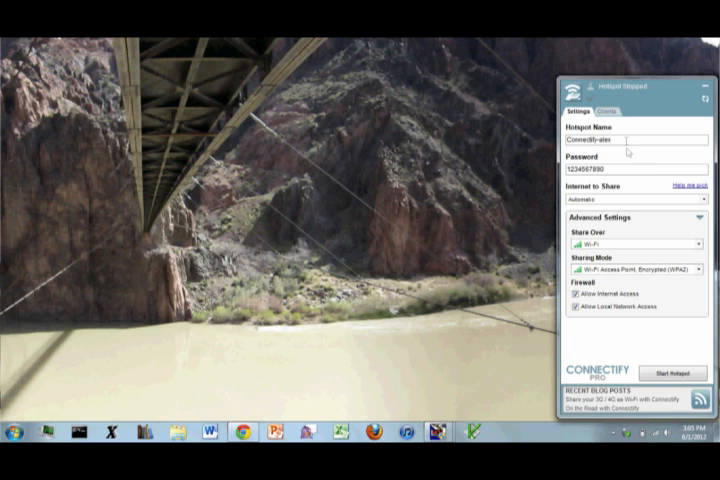
{"action": "left_click", "coordinate": [630, 201]}
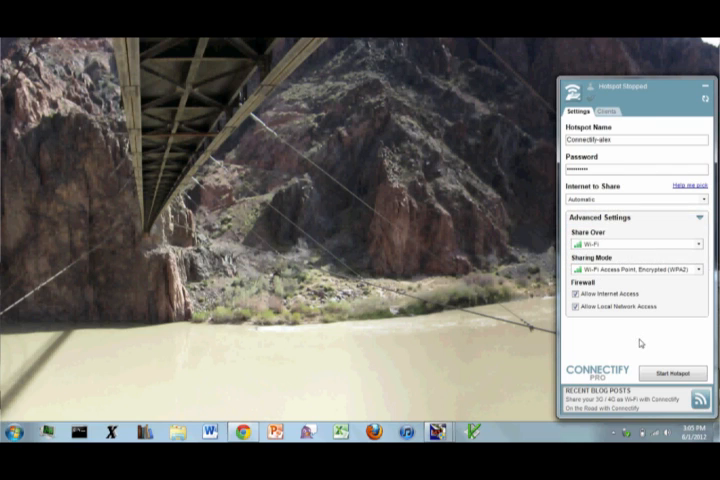
Start the Connectify-alex hotspot with the Start Hotspot button
{"action": "left_click", "coordinate": [673, 372]}
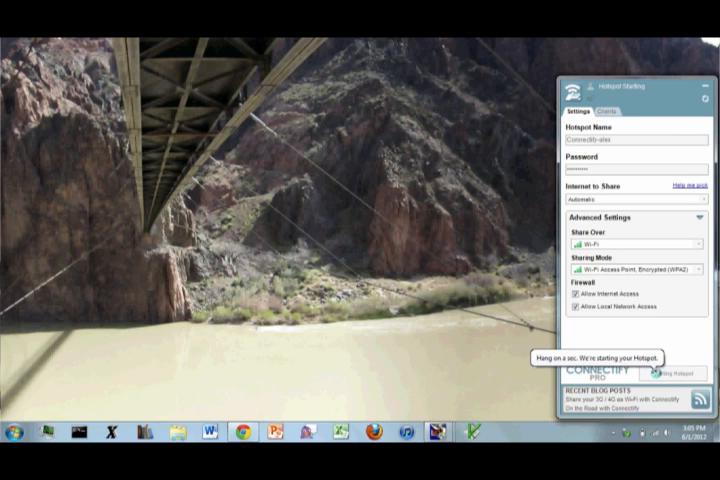